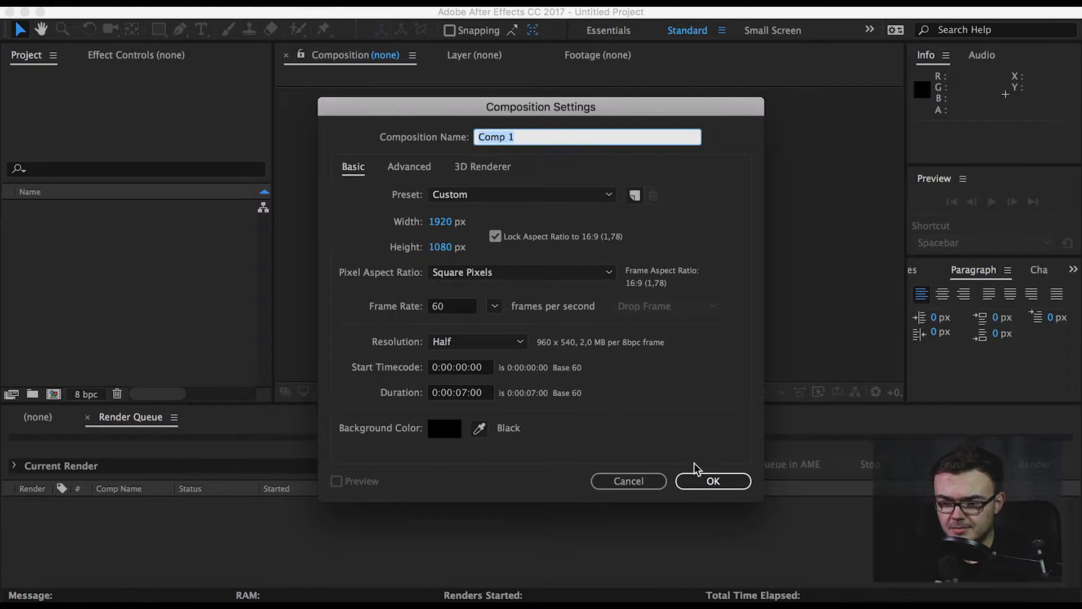
# Confirm the new 1920×1080, 60 fps, 7-second composition Comp 1.
pyautogui.click(711, 481)
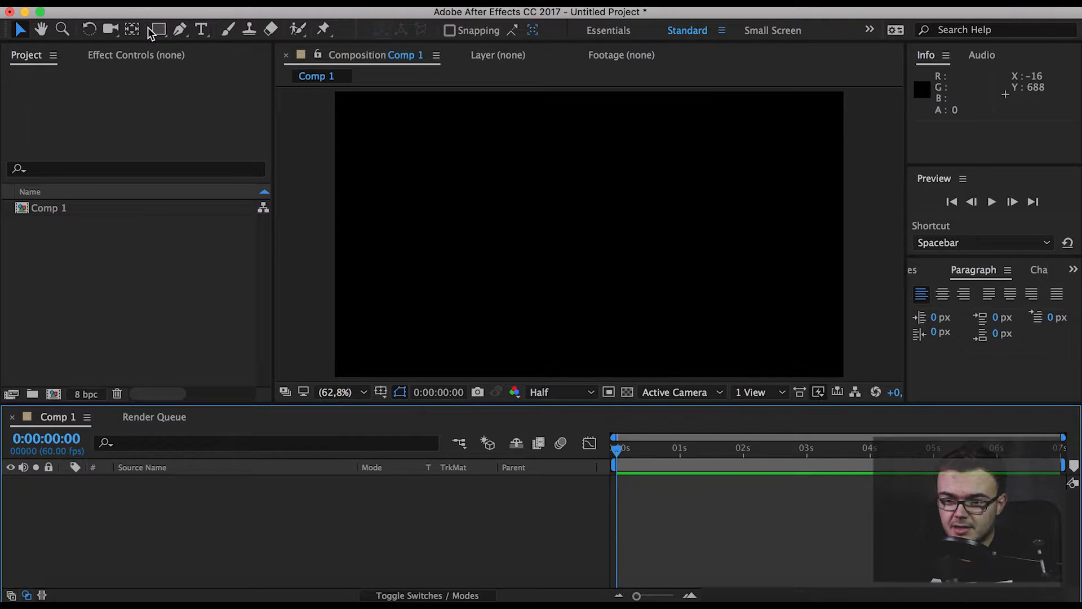
# Draw a centred circle with the Ellipse tool and fill it dark gray #484848 with no stroke.
pyautogui.click(157, 29)
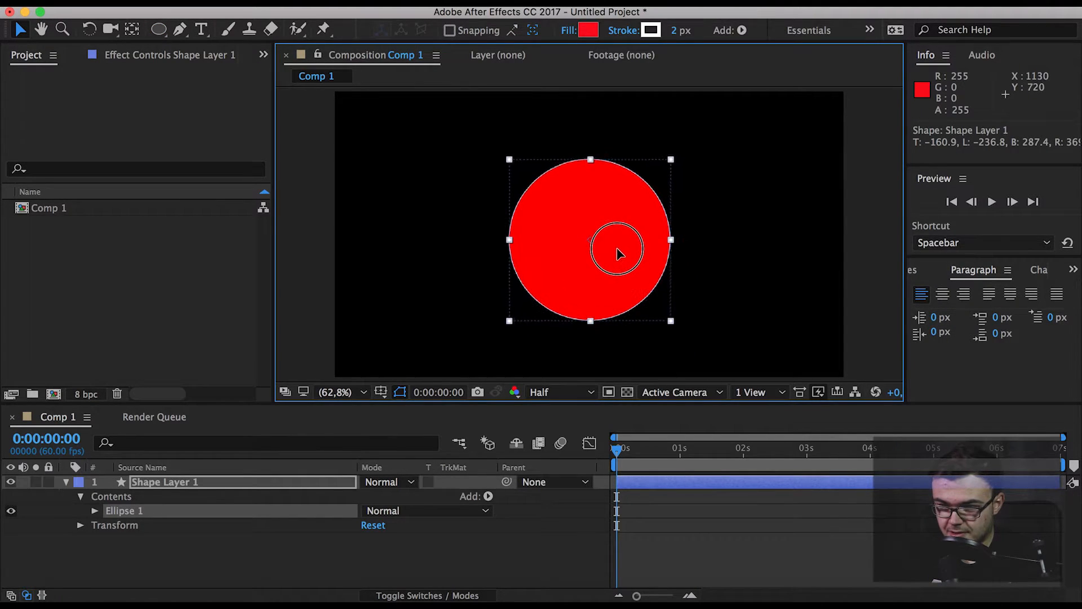
pyautogui.moveTo(617, 252); pyautogui.dragTo(591, 245)
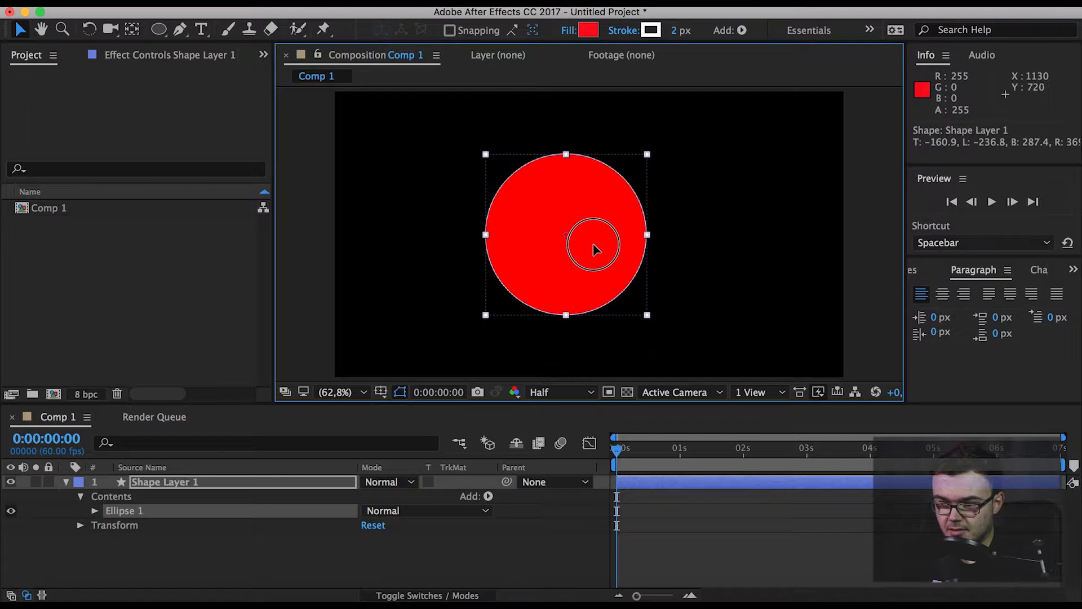
pyautogui.click(382, 392)
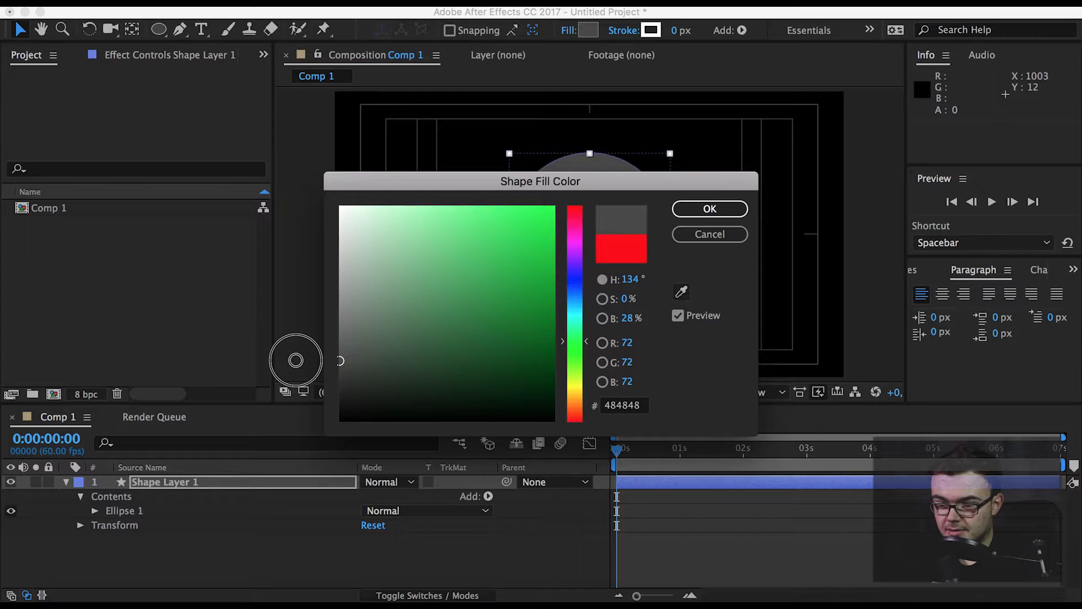
pyautogui.click(709, 208)
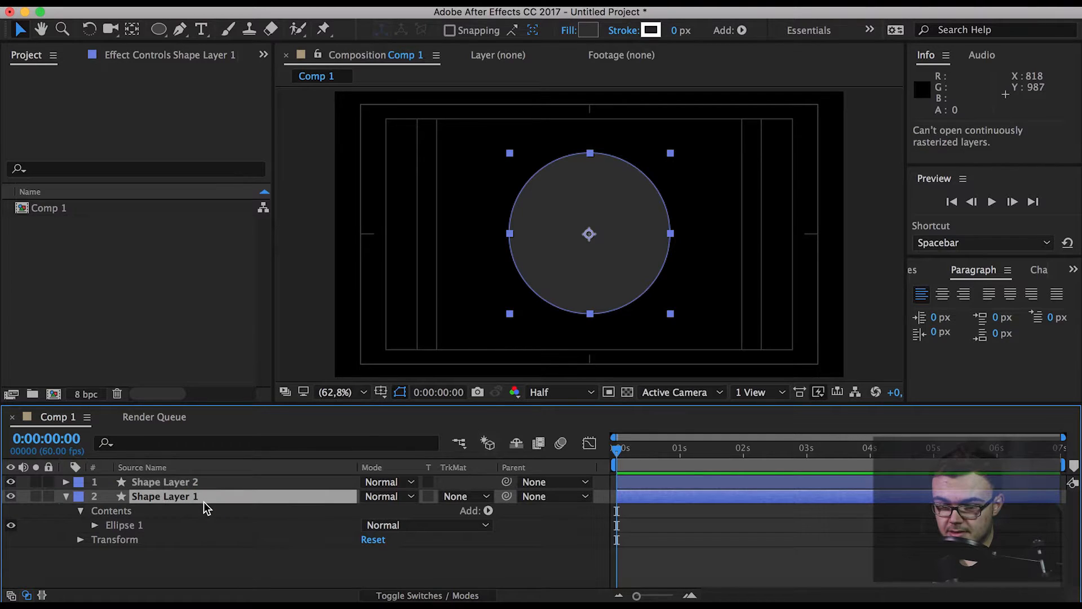
# Name the layers foreground and background and give foreground the lighter gray #8B8B8B.
pyautogui.rightClick(165, 496)
pyautogui.write('foreground')
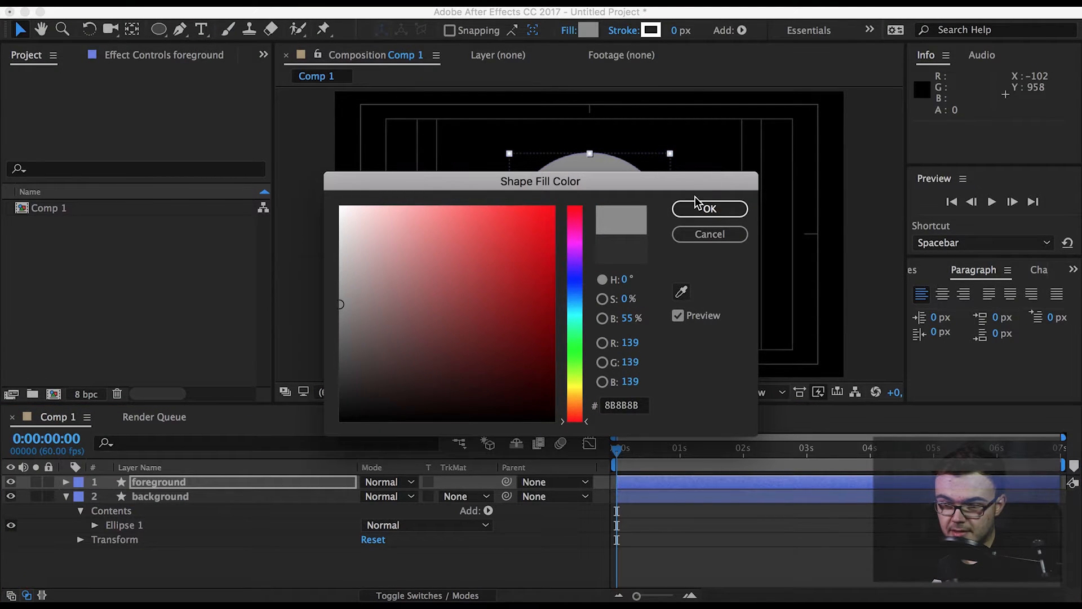
pyautogui.click(709, 208)
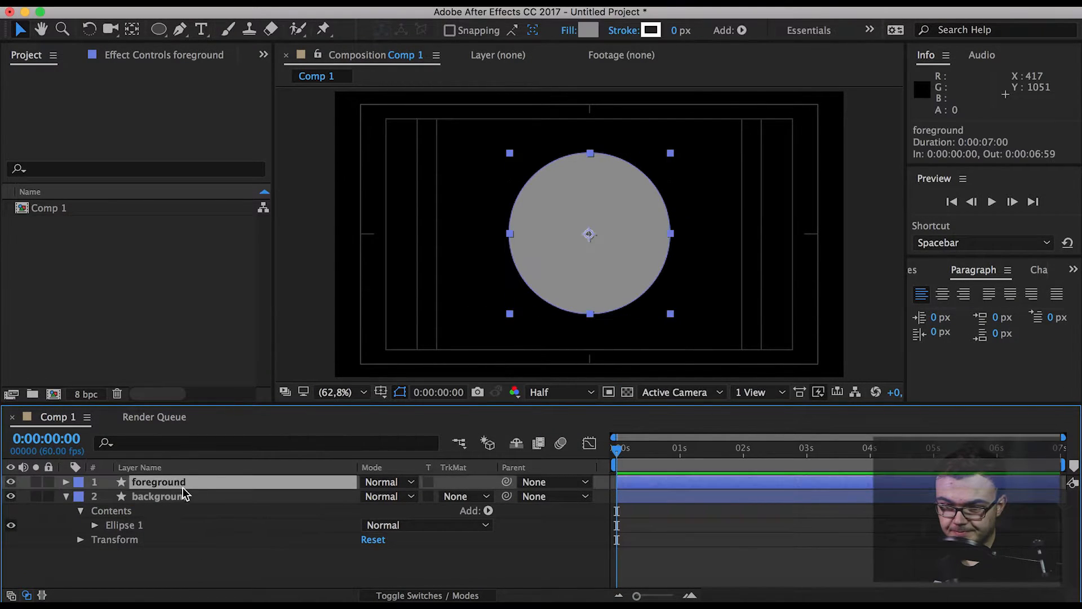
pyautogui.click(159, 496)
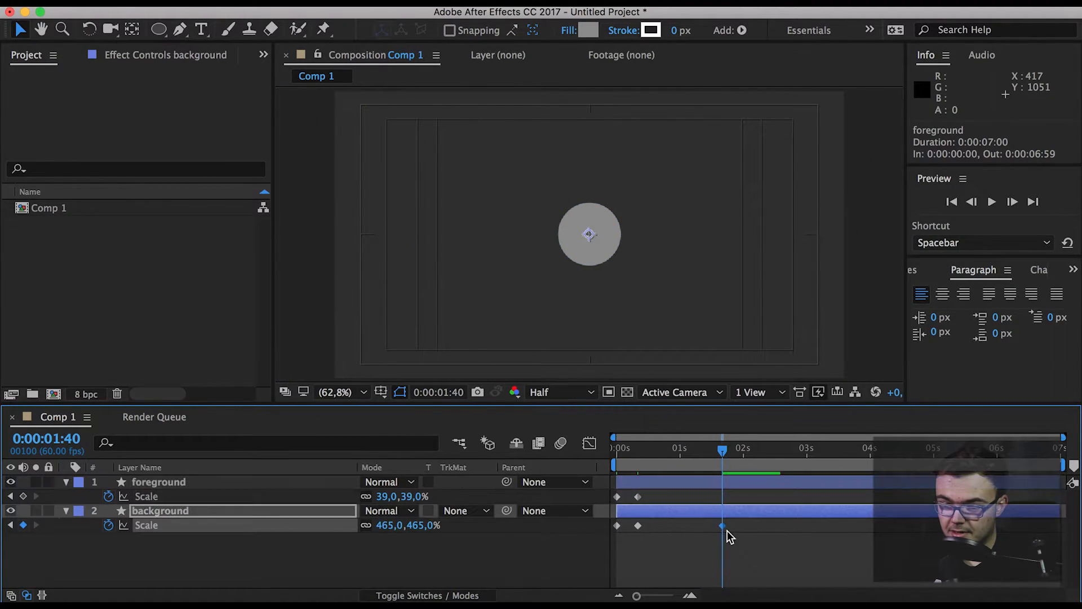
# Keyframe scale from zero to 838% foreground and 465% background by 0:01:40.
pyautogui.click(160, 482)
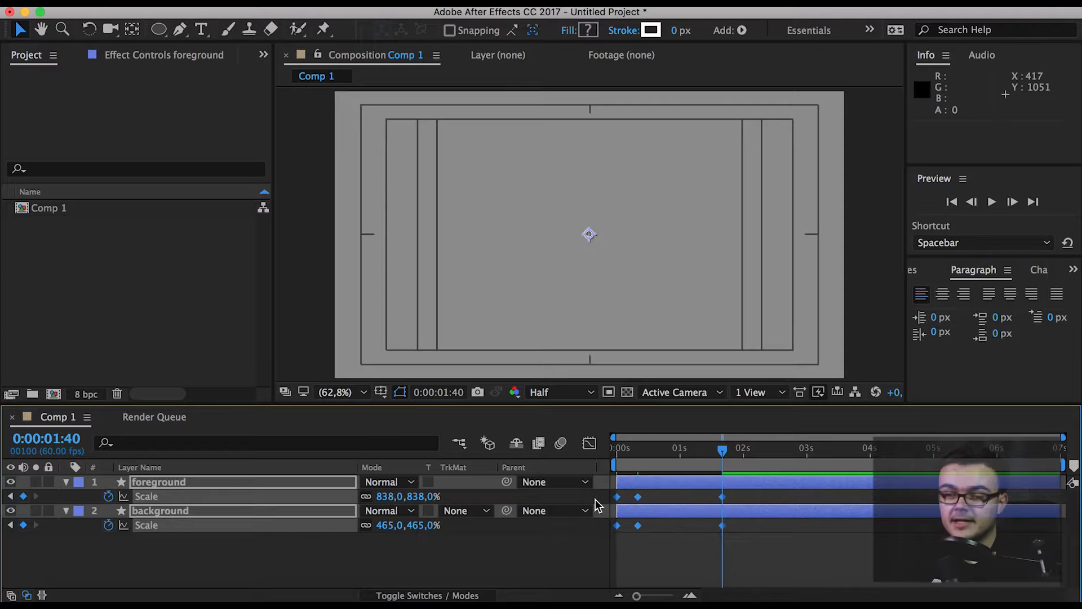
pyautogui.moveTo(688, 551)
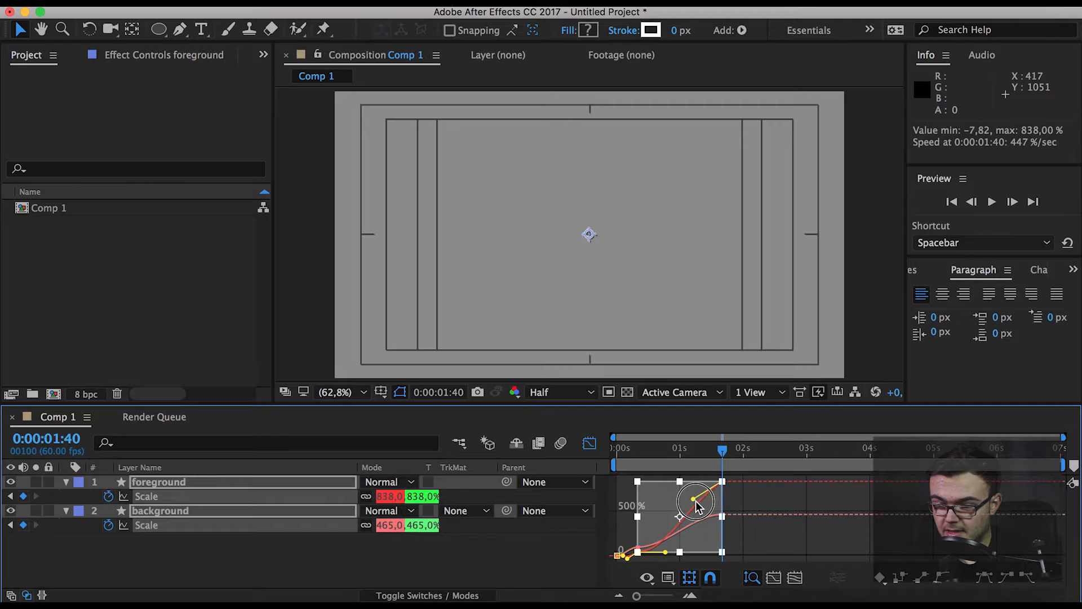
# Shape both scale speed curves in the Graph Editor for a fast start easing into final size.
pyautogui.moveTo(693, 498); pyautogui.dragTo(645, 481)
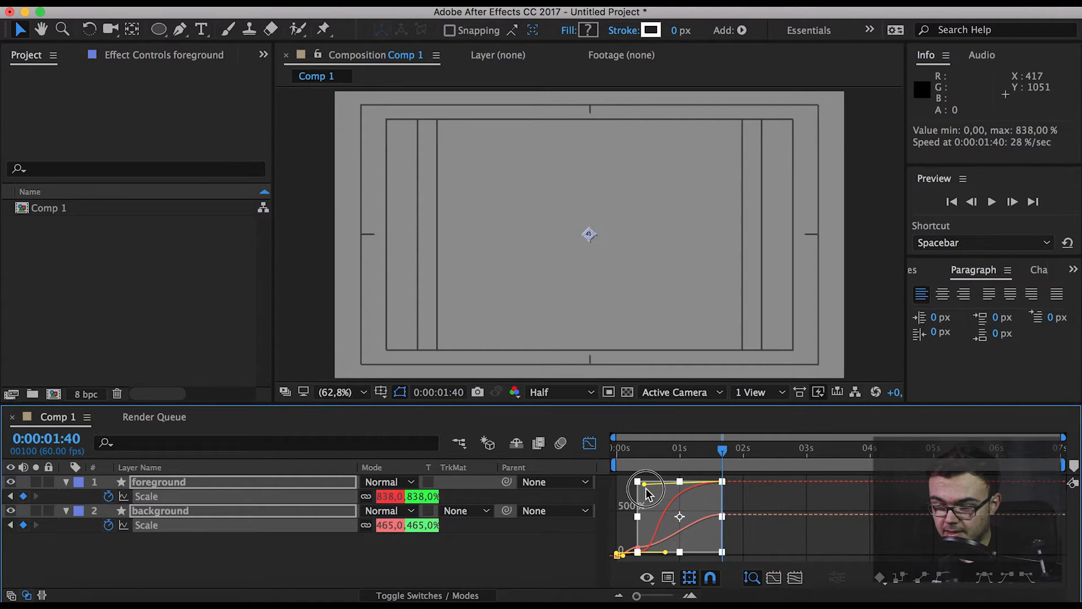
pyautogui.moveTo(662, 484); pyautogui.dragTo(649, 497)
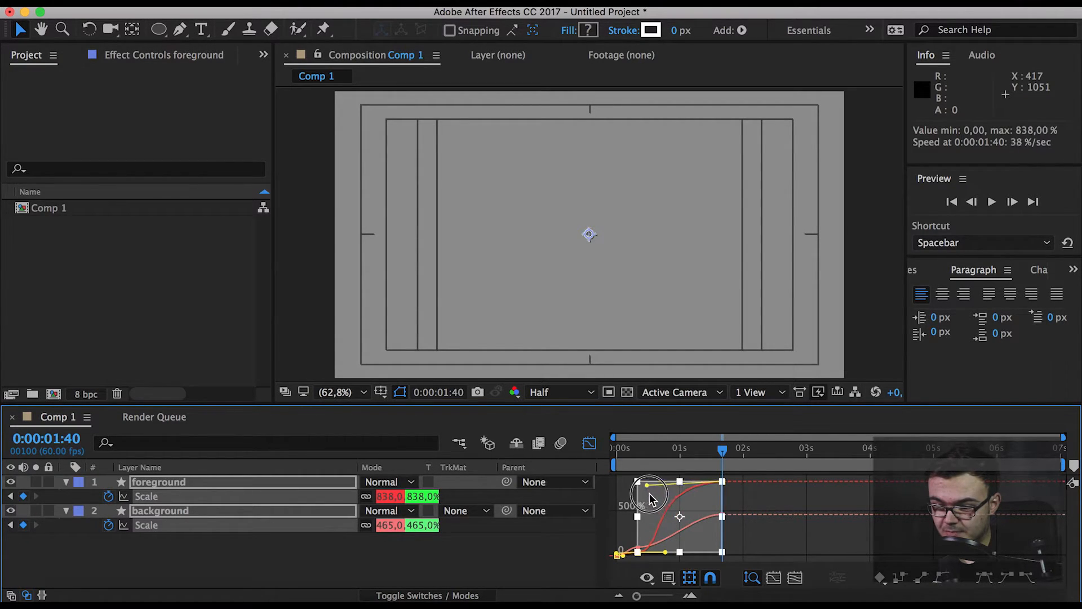
pyautogui.moveTo(650, 484); pyautogui.dragTo(655, 475)
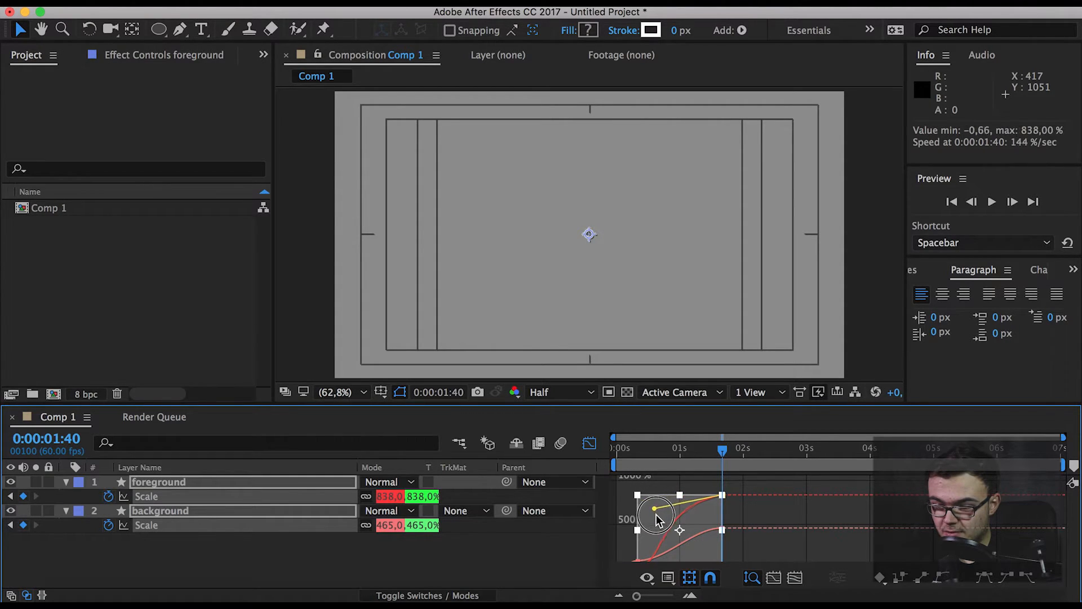
pyautogui.moveTo(654, 511); pyautogui.dragTo(655, 509)
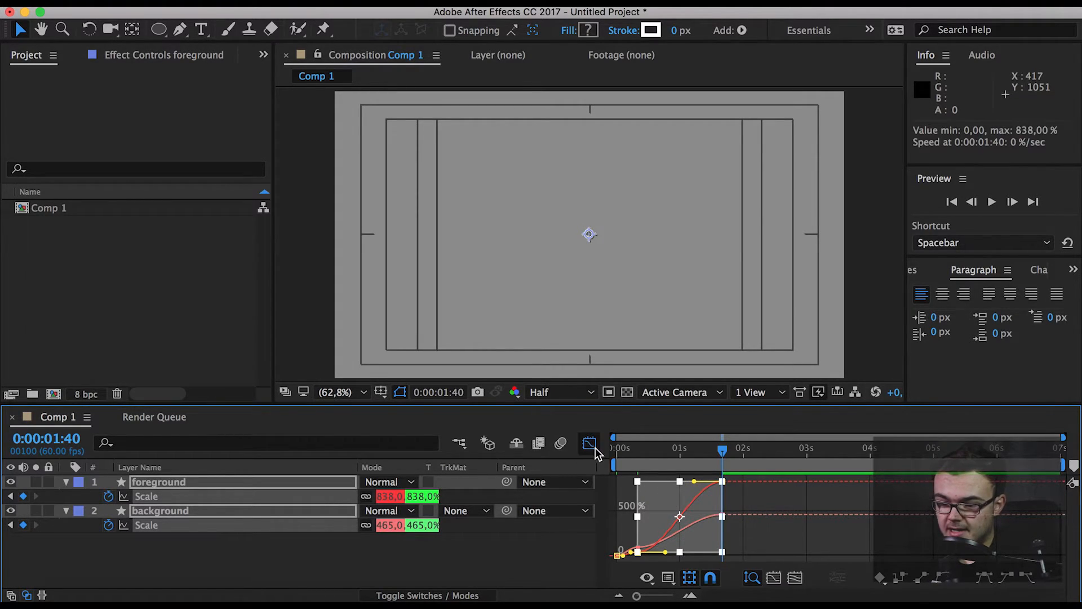
pyautogui.click(588, 443)
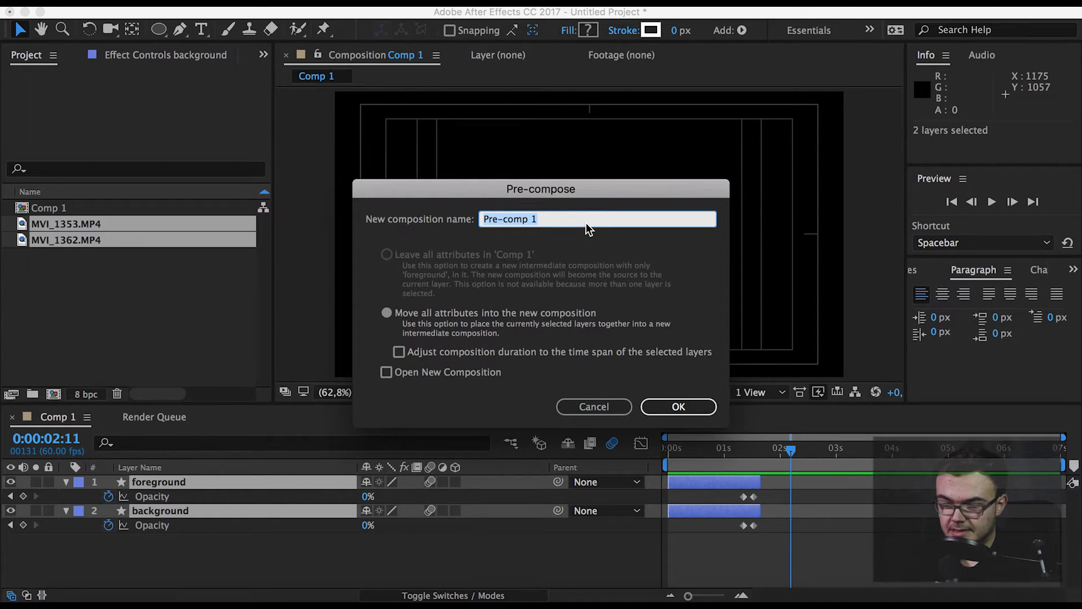
# Nest the two circle layers into a pre-comp named transition and scrub the burst.
pyautogui.write('transition')
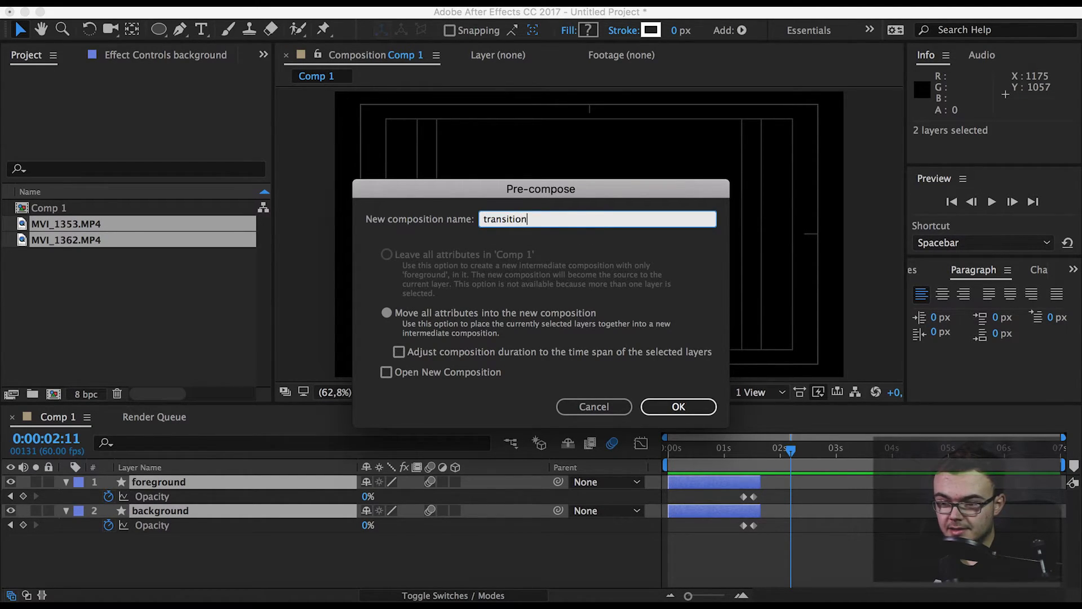
pyautogui.click(677, 407)
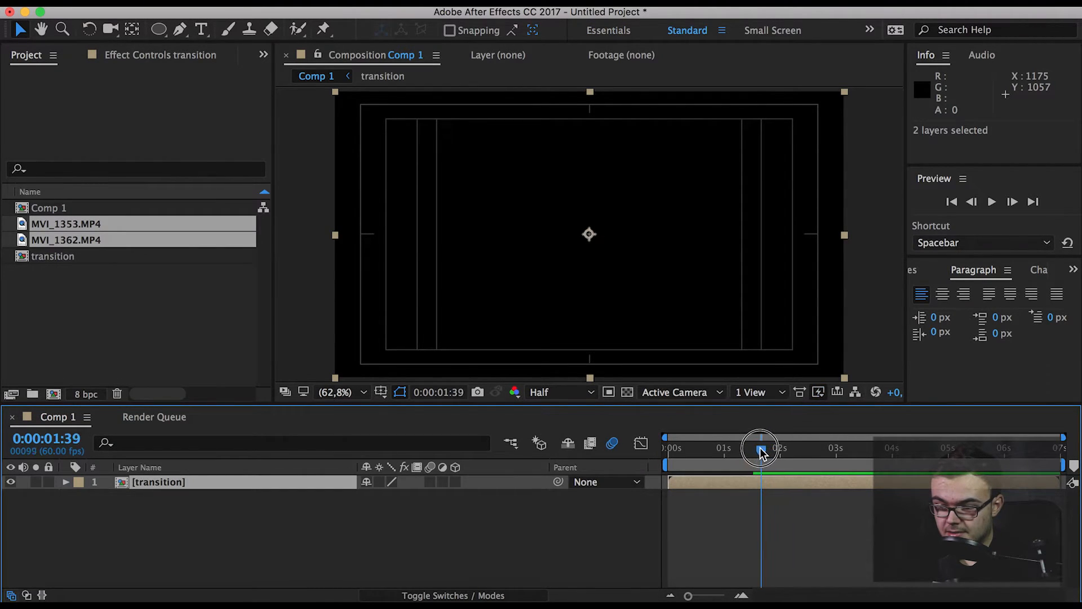
pyautogui.moveTo(758, 448); pyautogui.dragTo(754, 448)
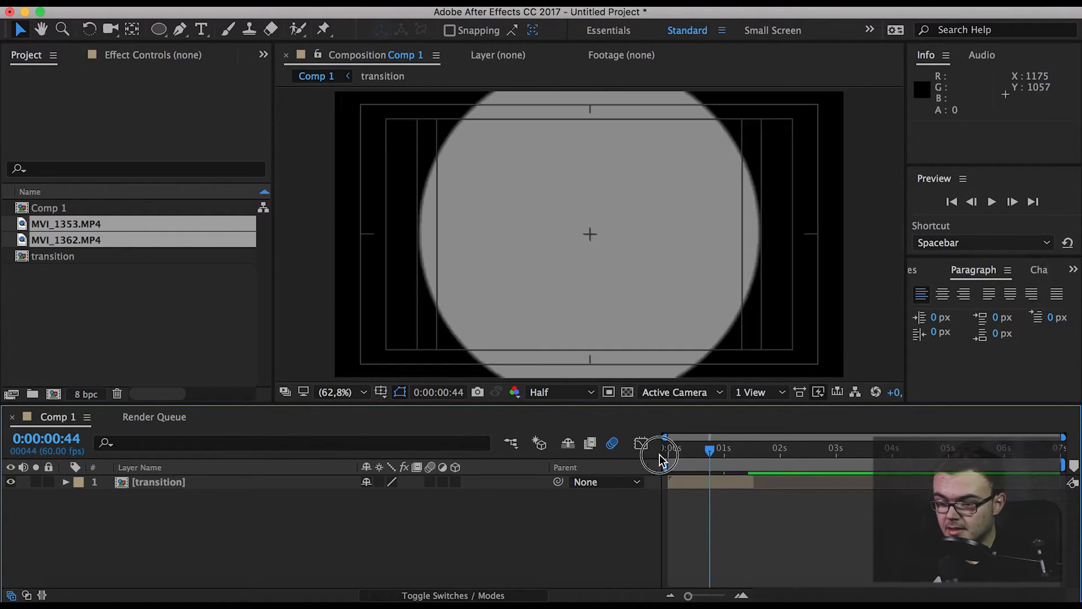
# Give the transition layer a pink/Lavender label colour.
pyautogui.click(67, 481)
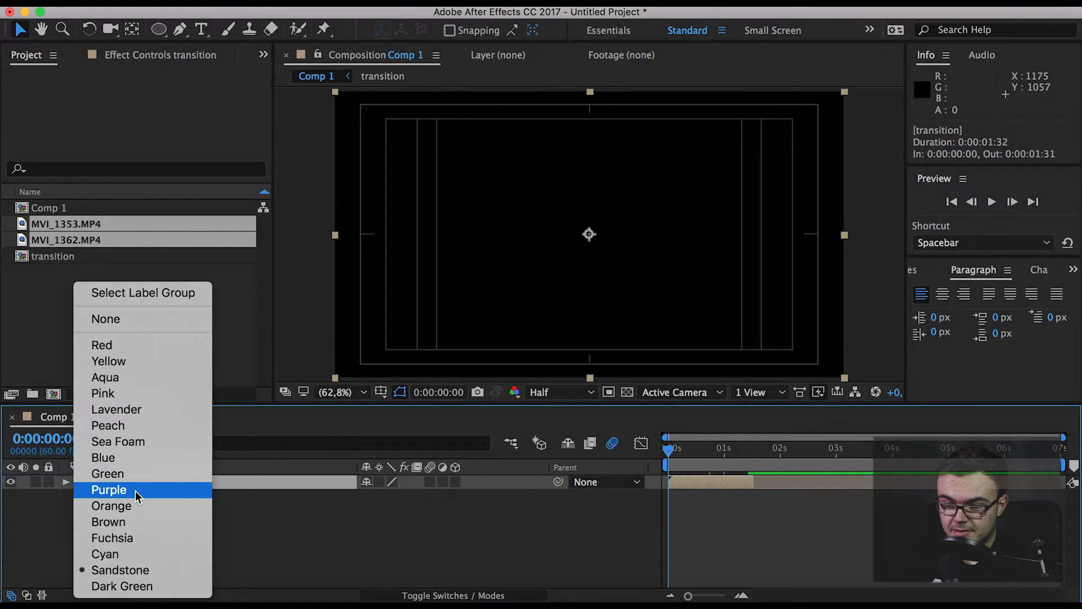
pyautogui.click(108, 489)
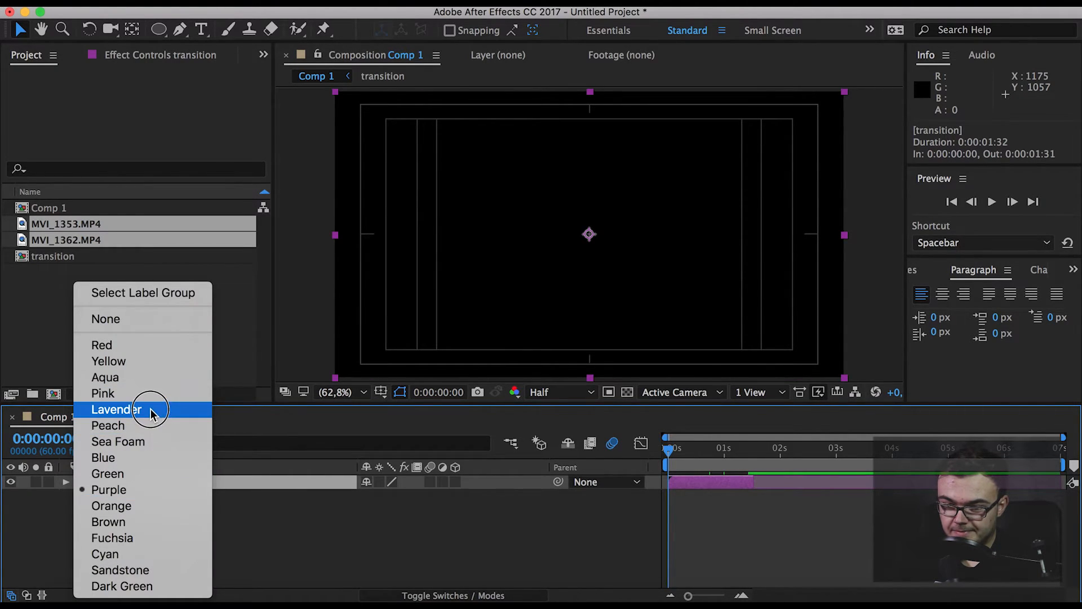
pyautogui.click(116, 409)
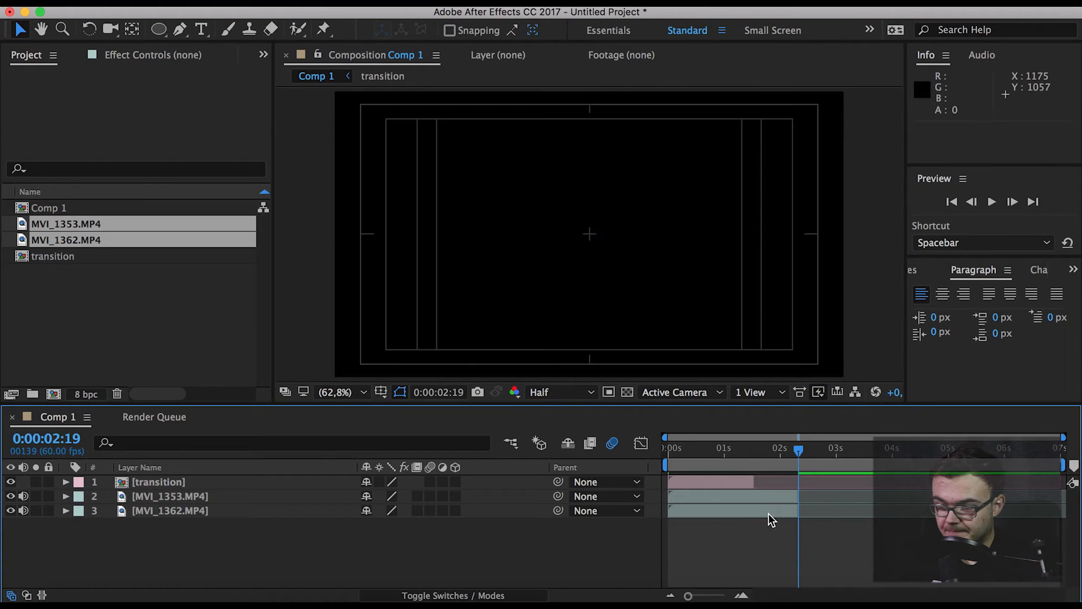
# Shift the transition to straddle the cut between the dog clips and RAM-preview.
pyautogui.click(862, 497)
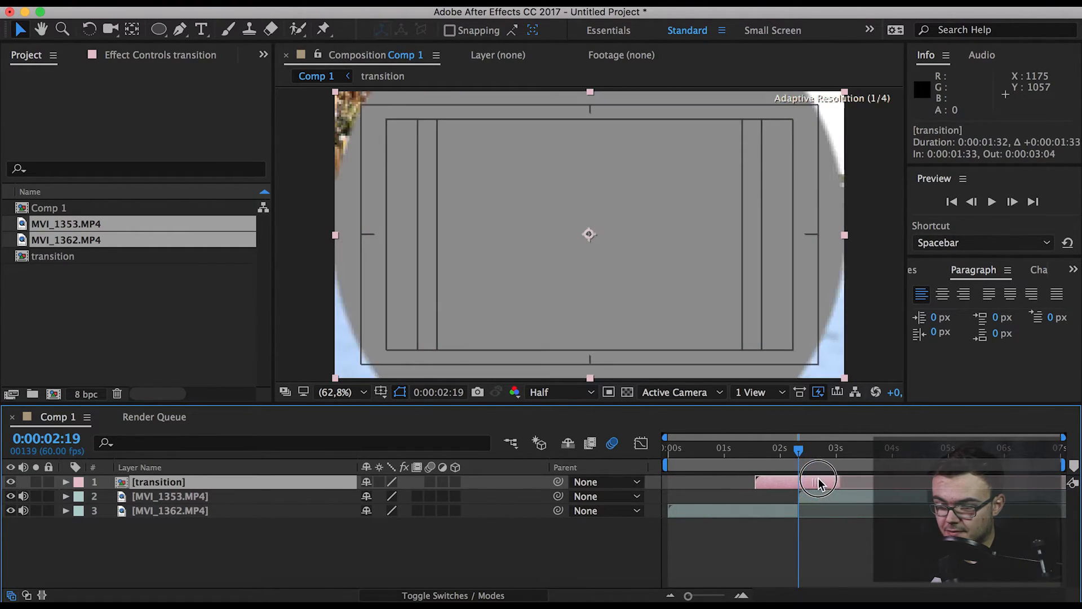
pyautogui.moveTo(818, 482); pyautogui.dragTo(849, 482)
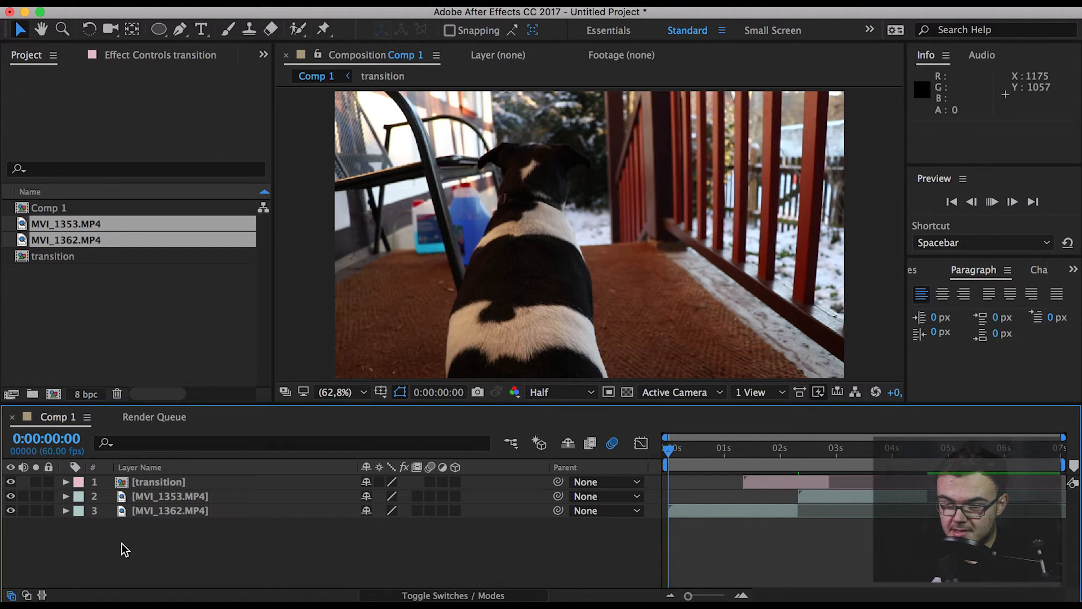
pyautogui.press('space')
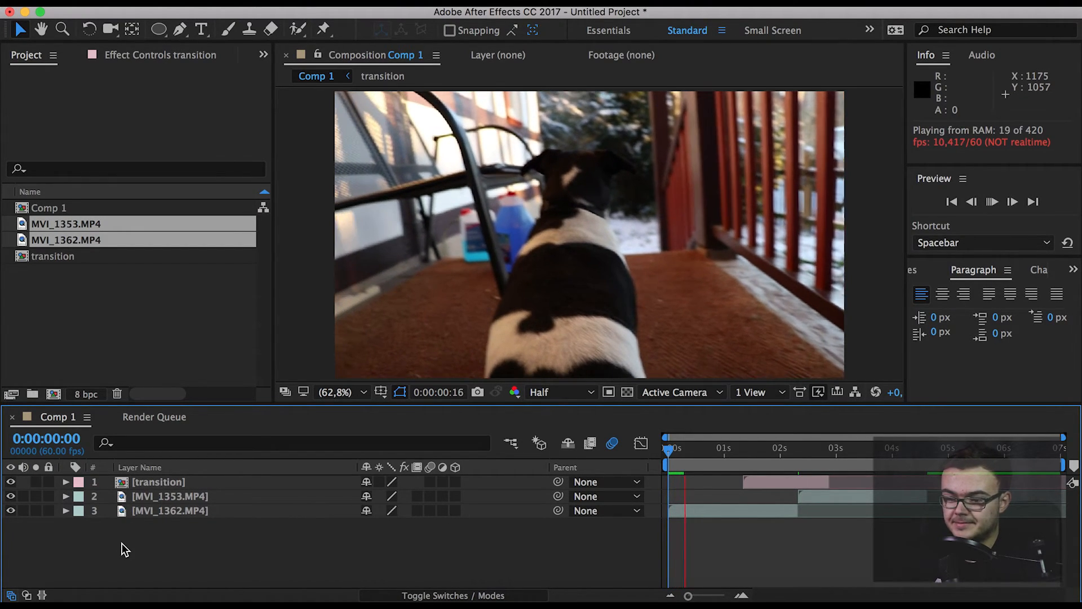